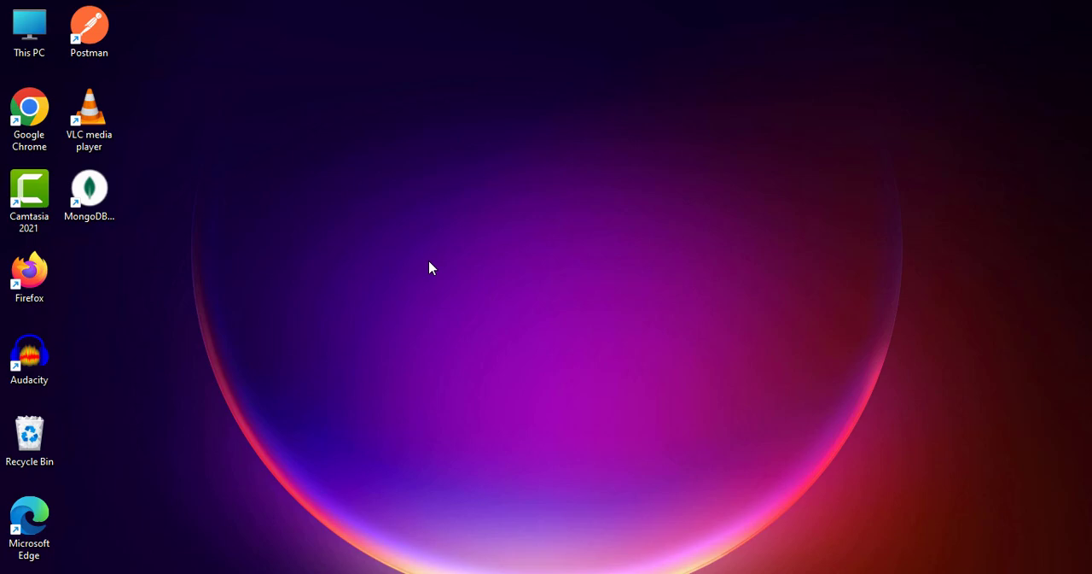
mouse_move(466, 268)
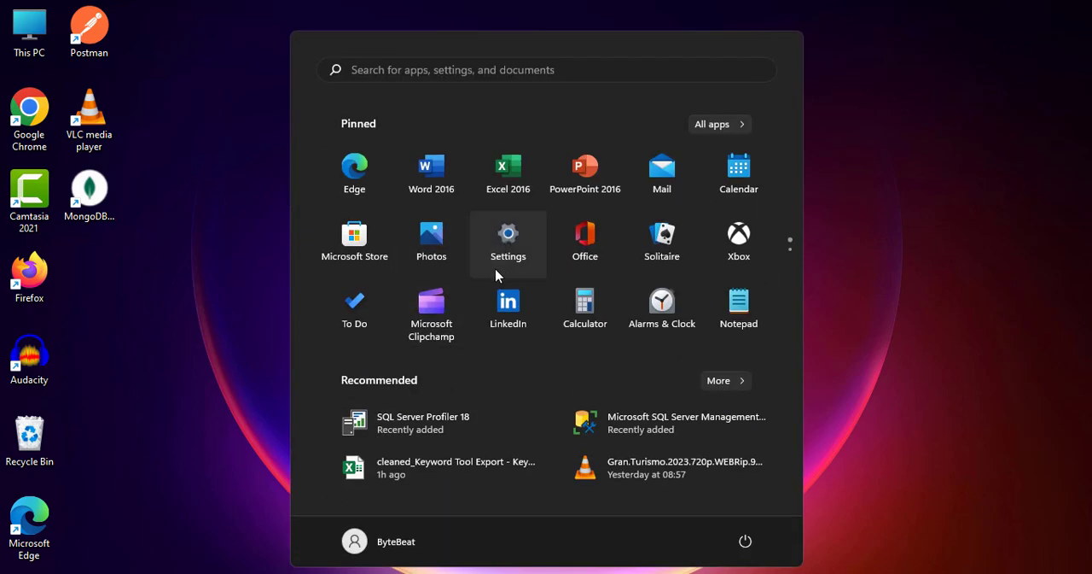
Open Windows Settings and scroll the System page down toward Recovery.
left_click(507, 232)
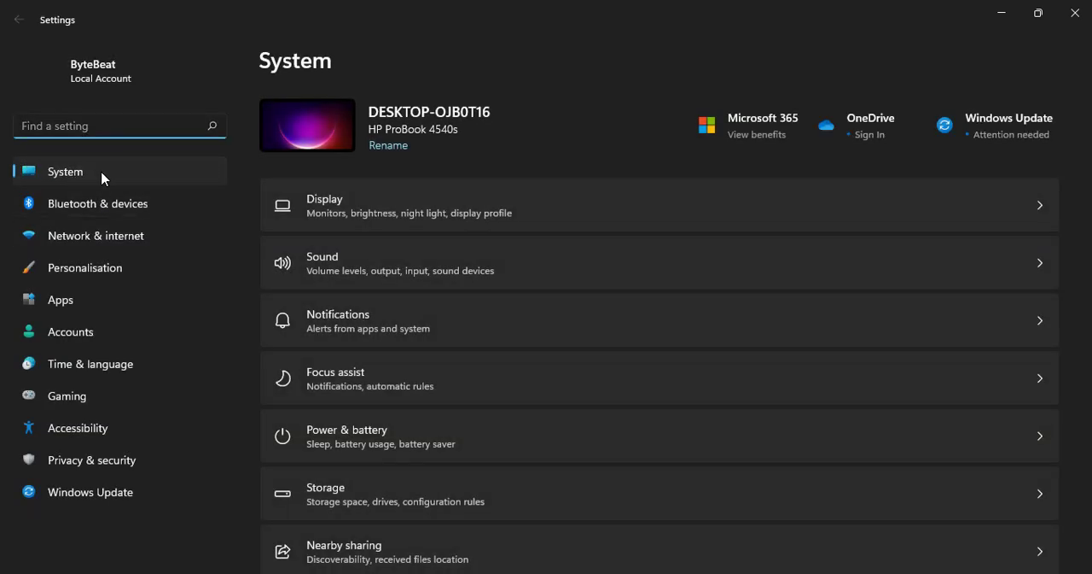
scroll("down", 3)
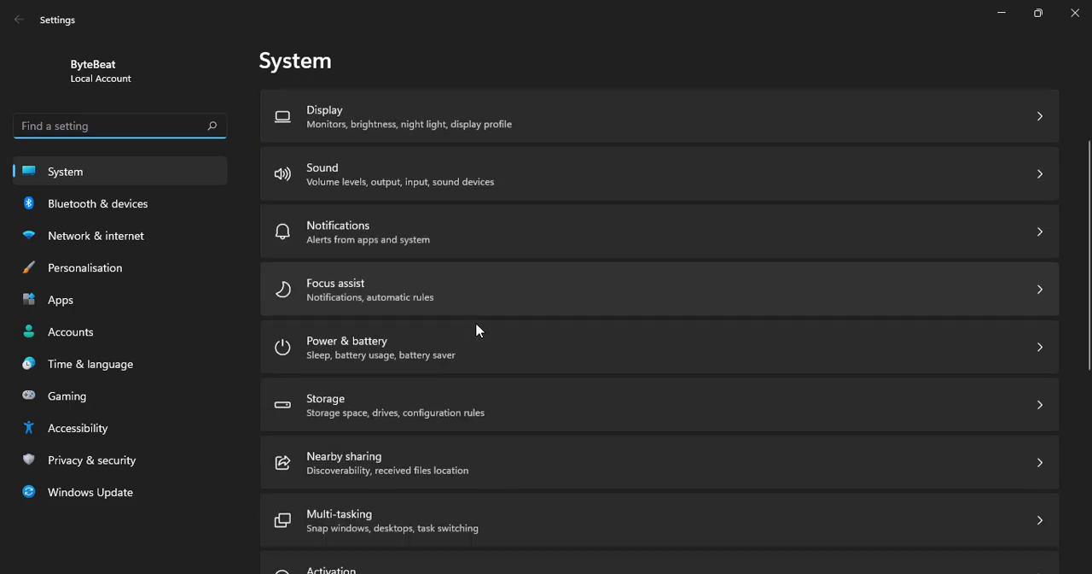
scroll("down", 3)
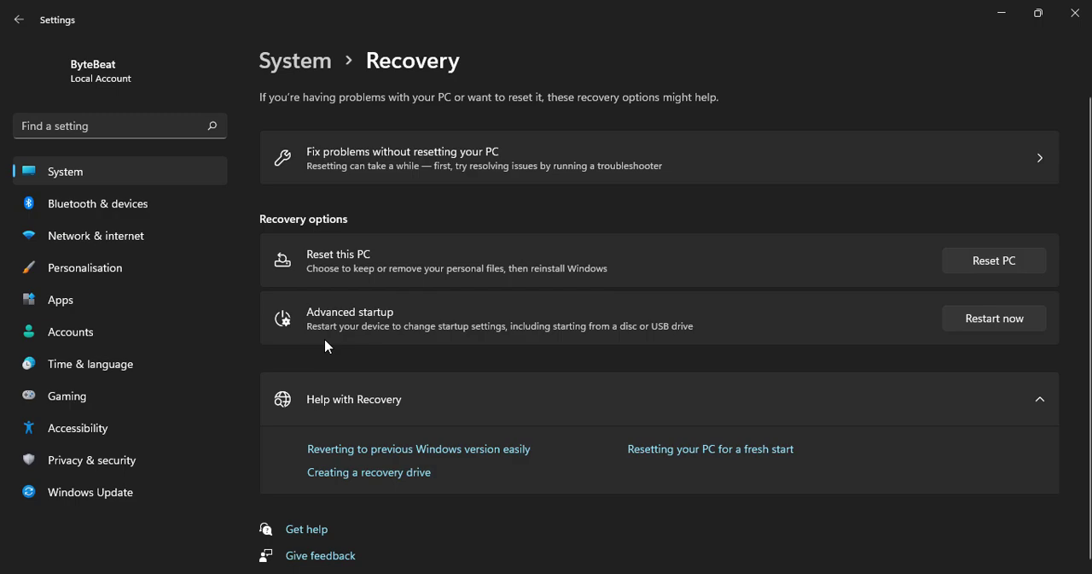
mouse_move(953, 311)
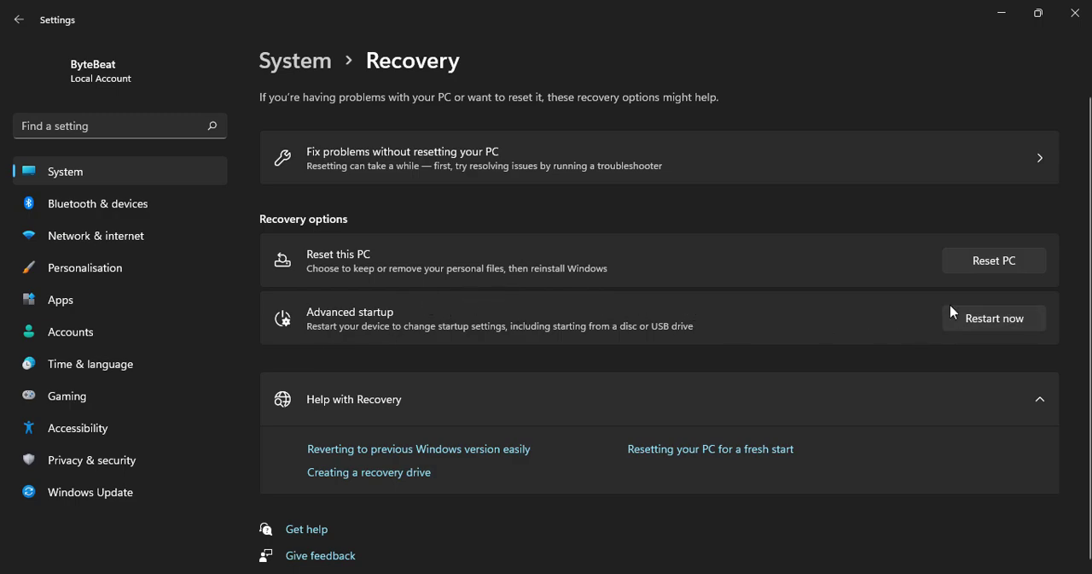
mouse_move(980, 317)
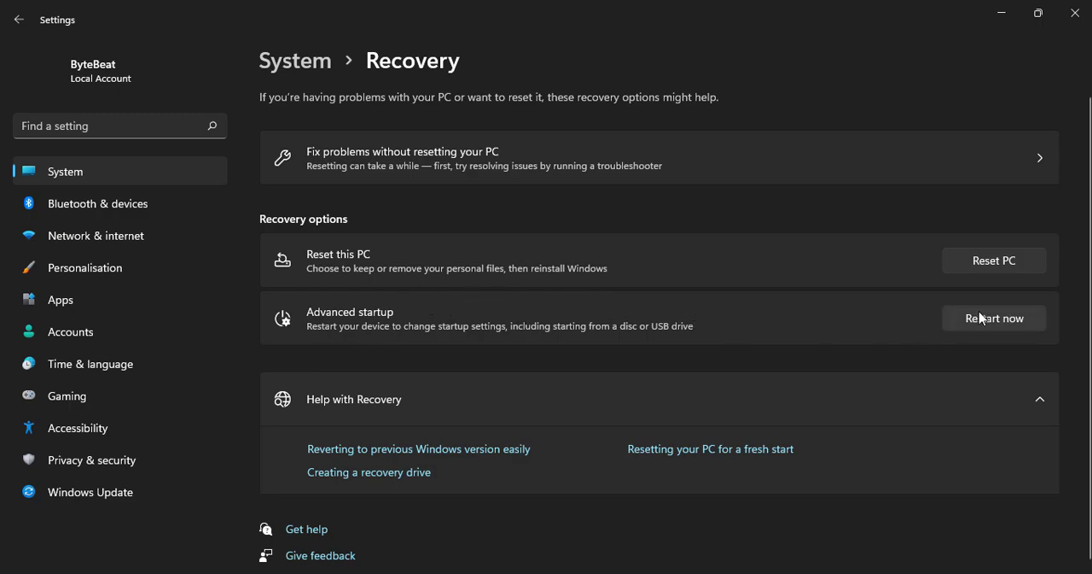
mouse_move(994, 317)
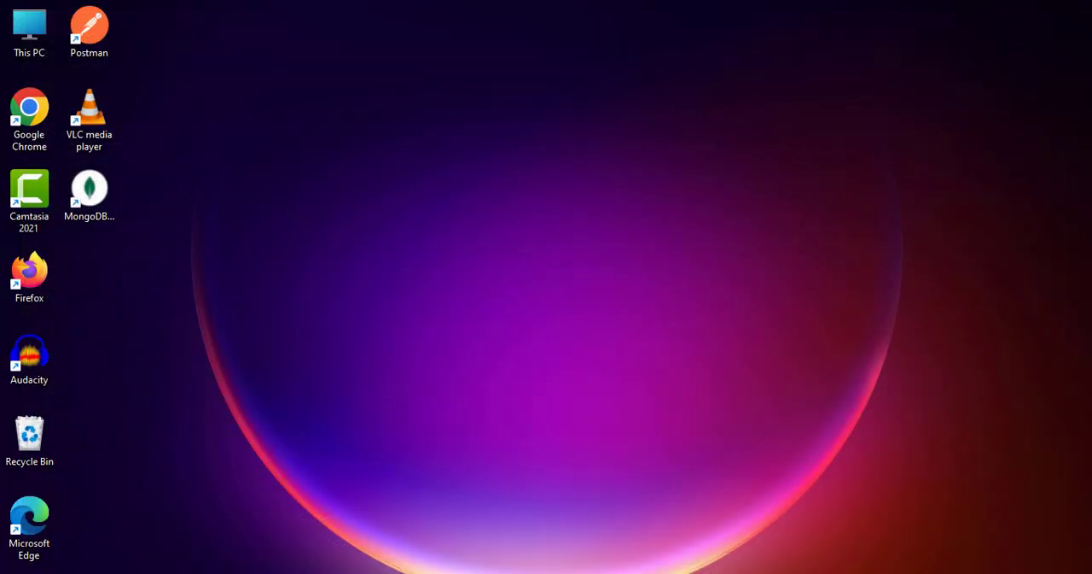
mouse_move(976, 205)
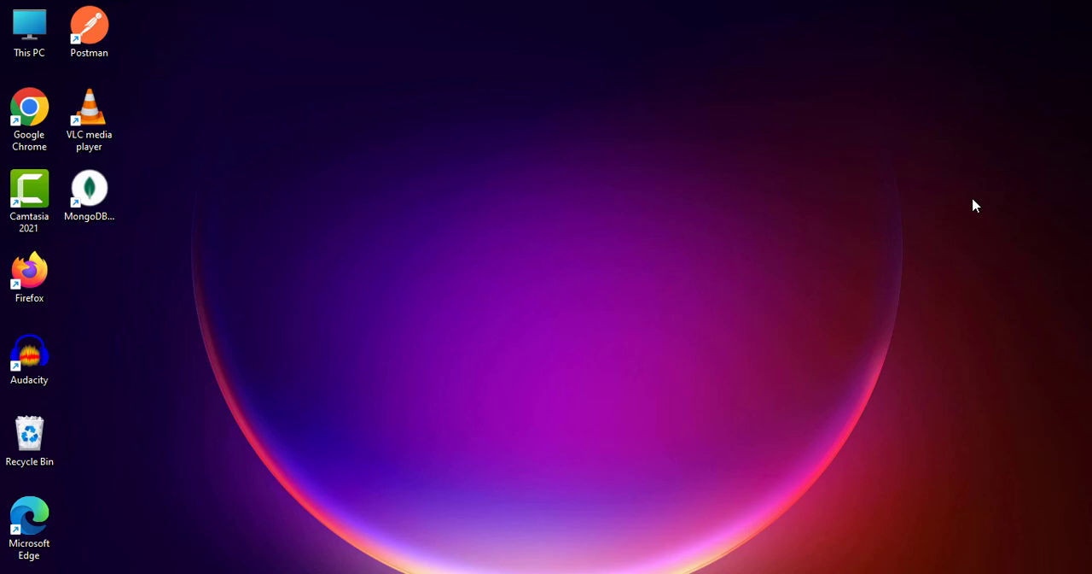
mouse_move(947, 202)
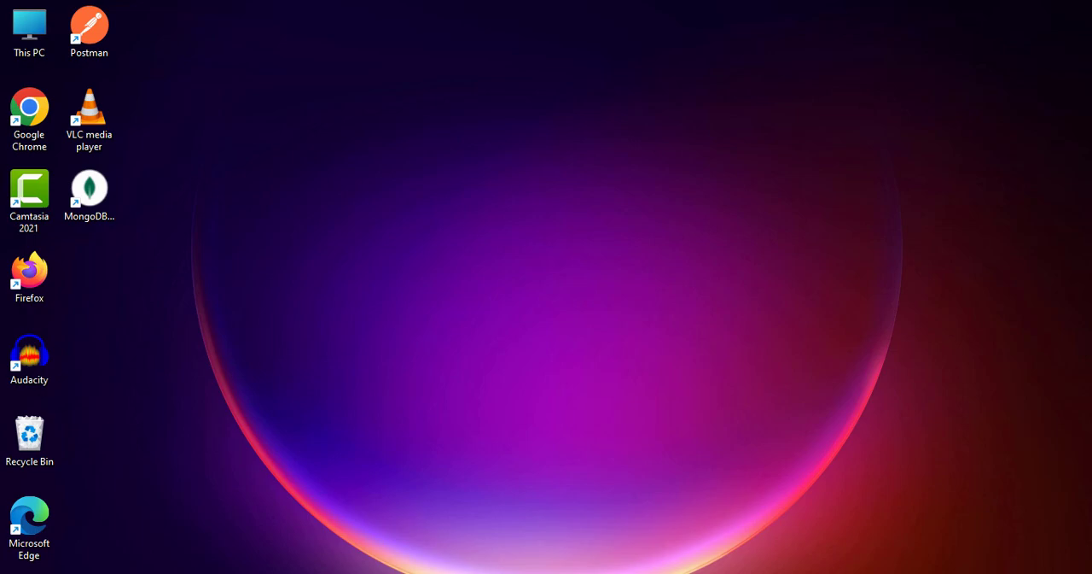
mouse_move(767, 369)
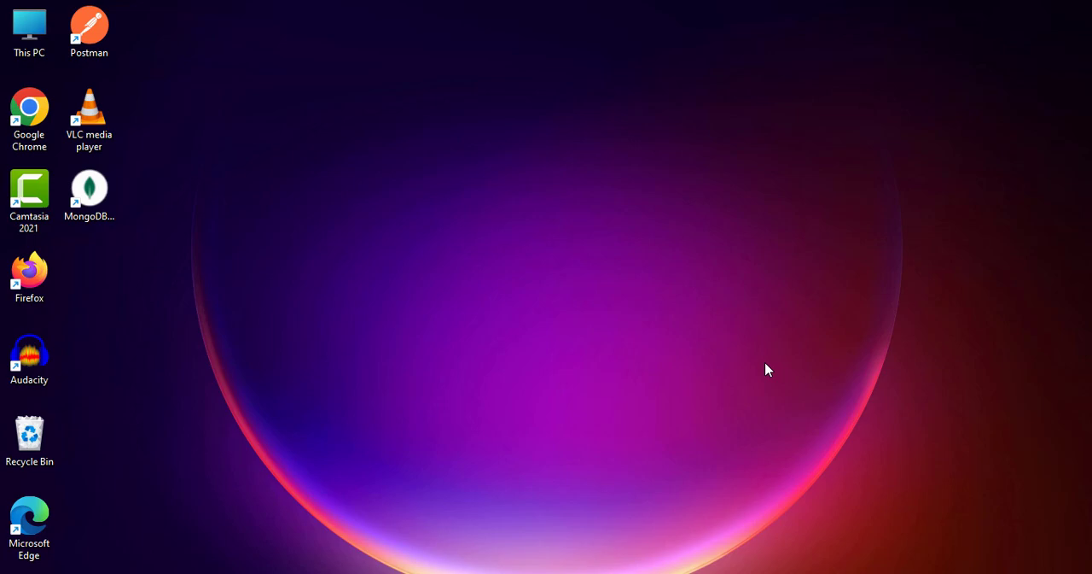
mouse_move(331, 553)
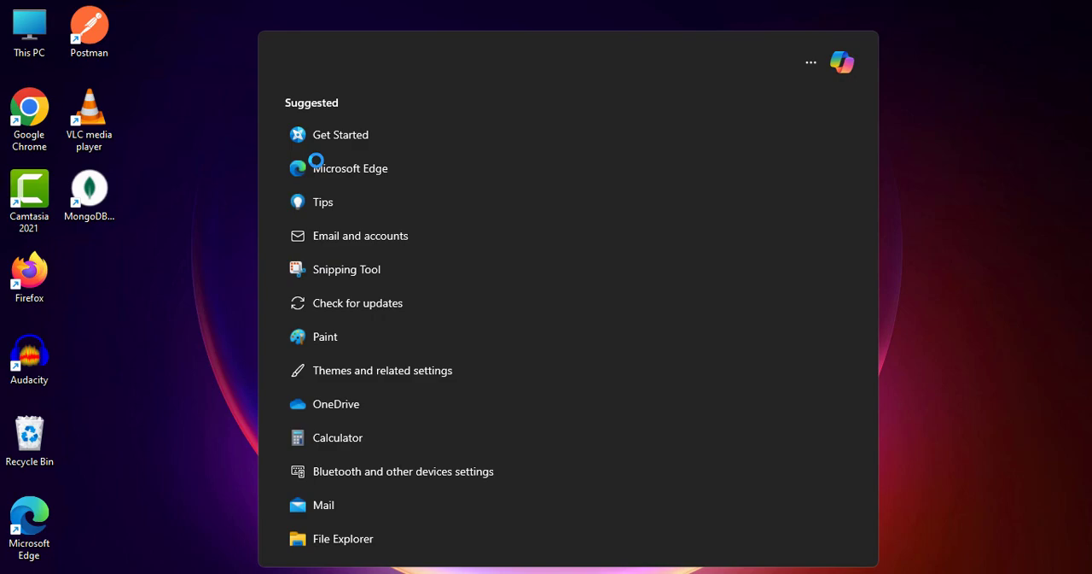
Launch Command Prompt with Run as administrator from the search results.
right_click(359, 144)
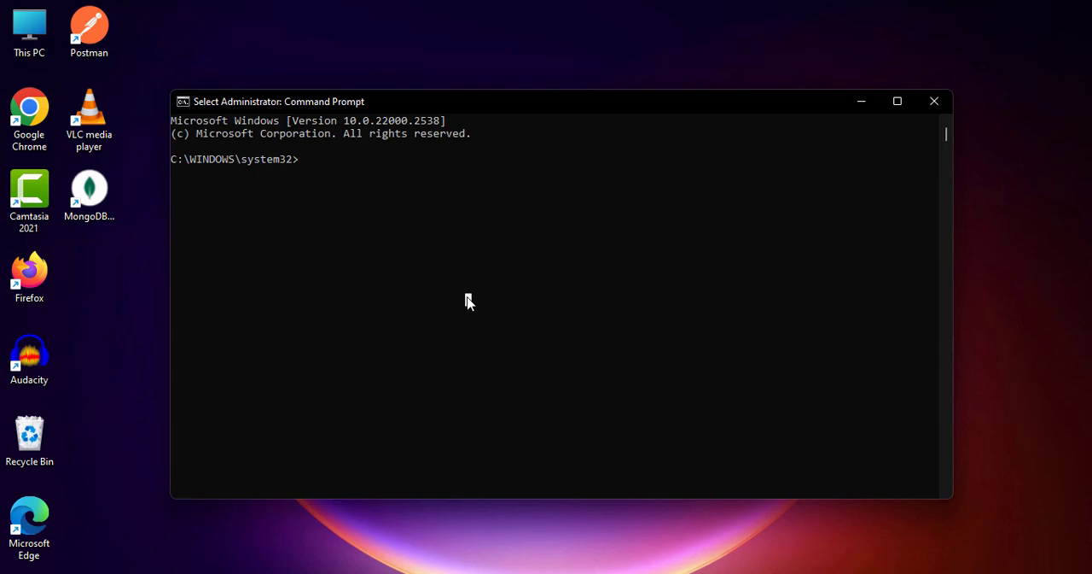
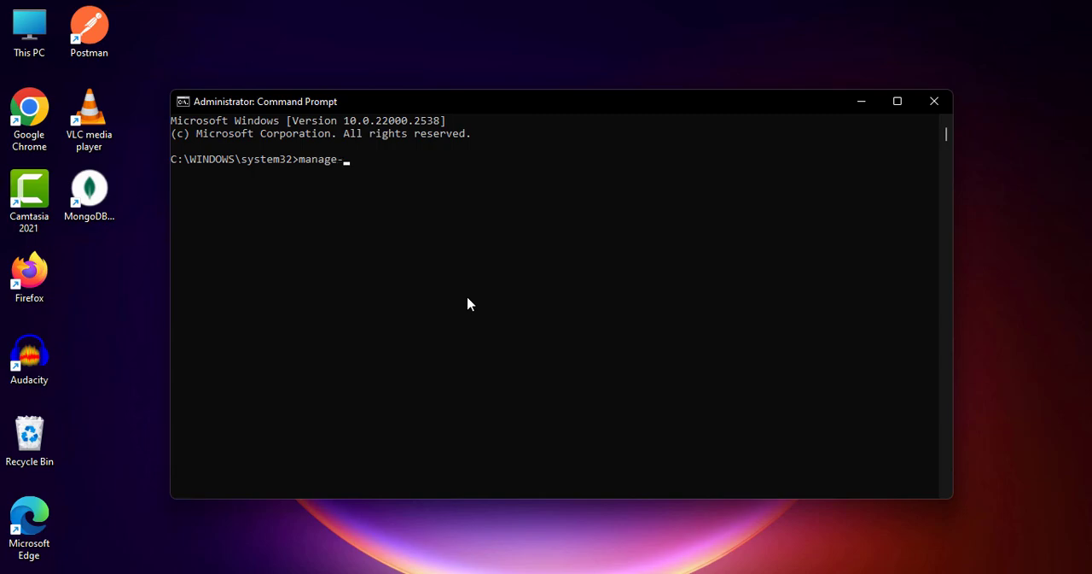
Complete the line as 'manage-bde -protectors -disable C:' without running it.
type("bde -")
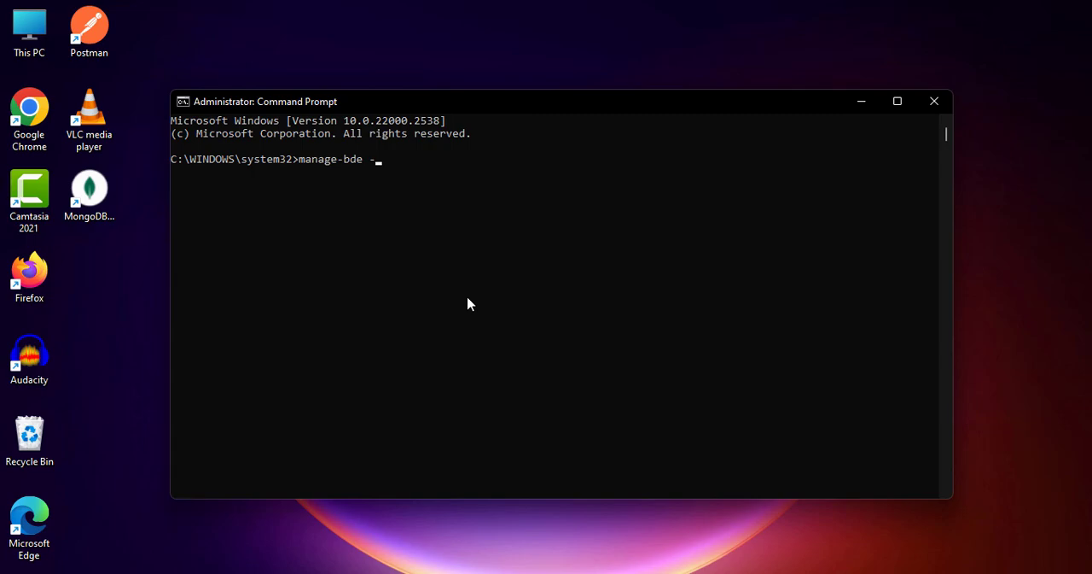
type("prot")
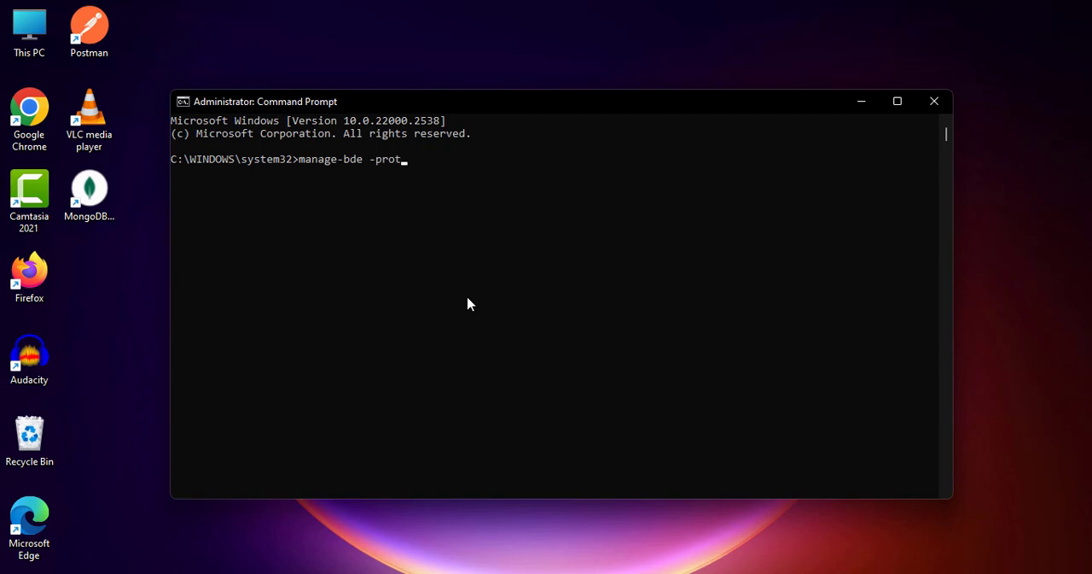
type("ector")
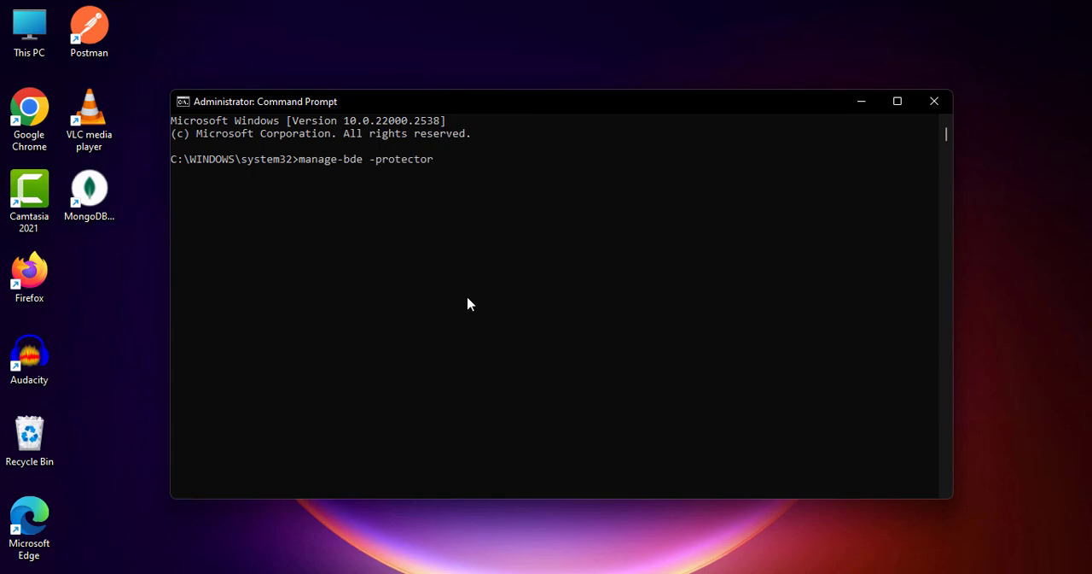
type("s")
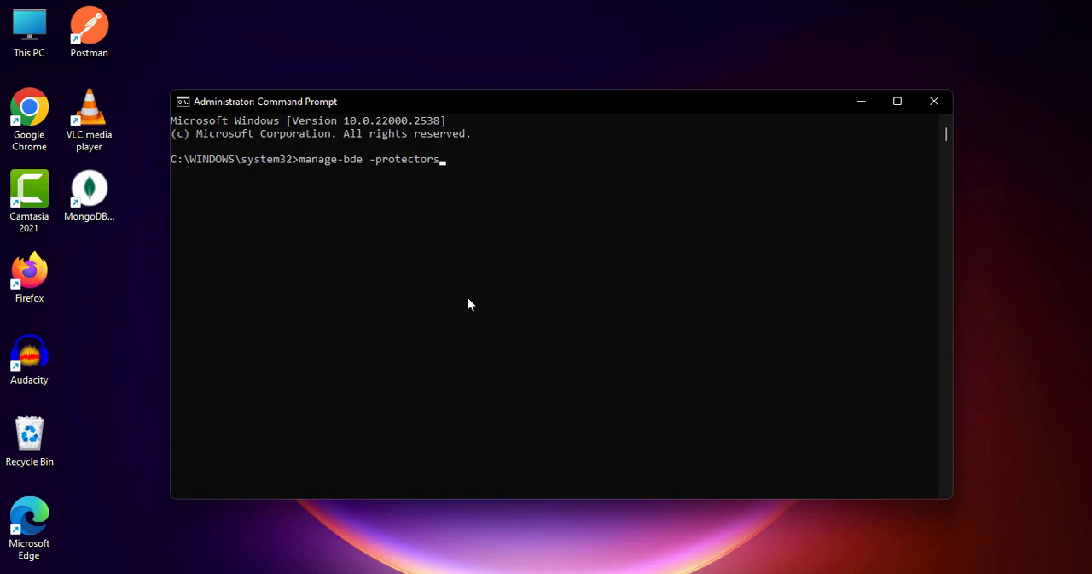
type("-di")
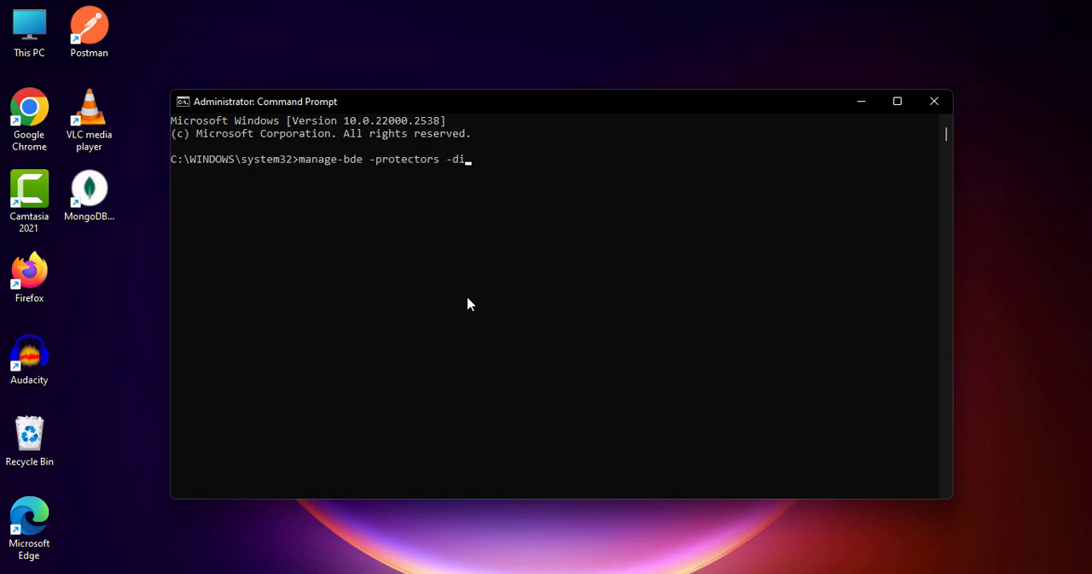
type("sable")
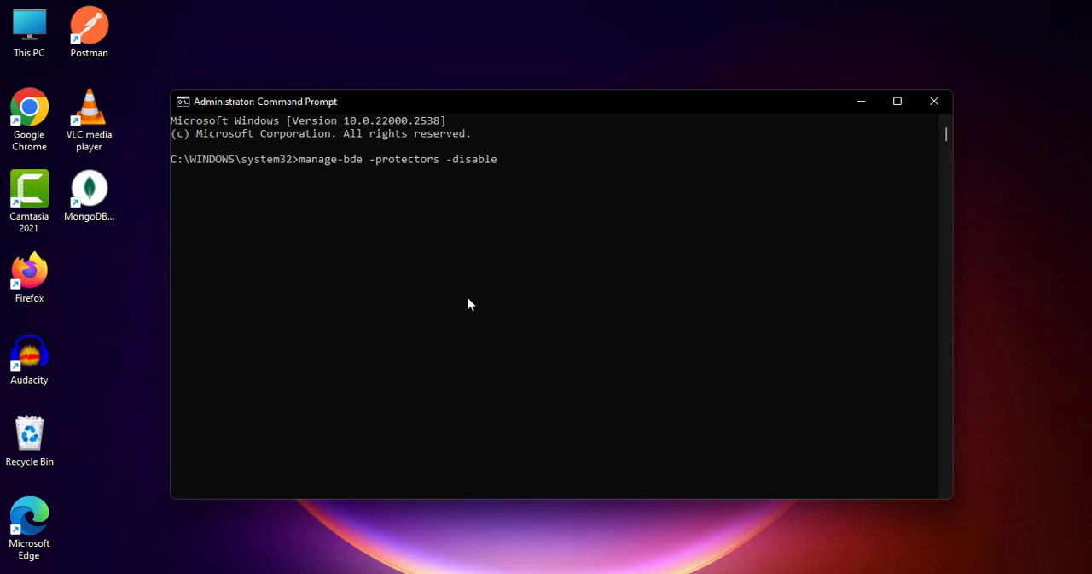
type("C:")
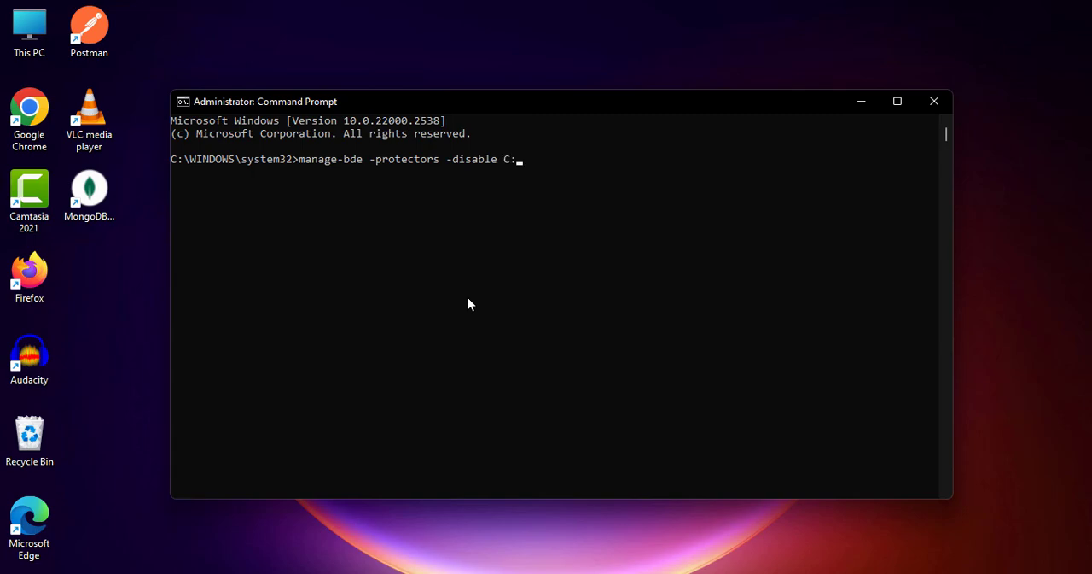